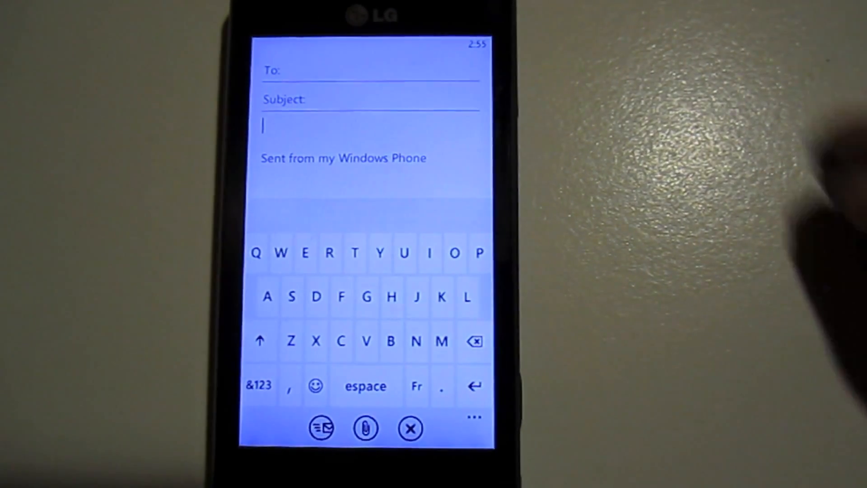
Set the new blank email to high priority from the message's extra options.
click(473, 417)
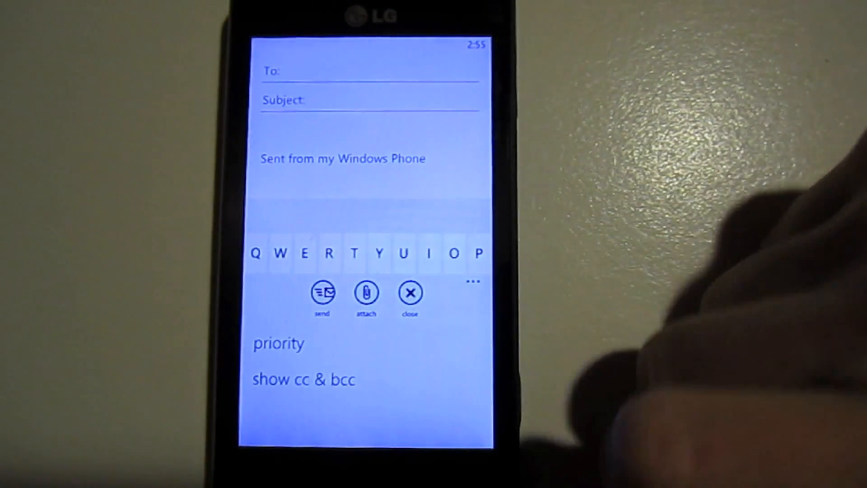
click(279, 342)
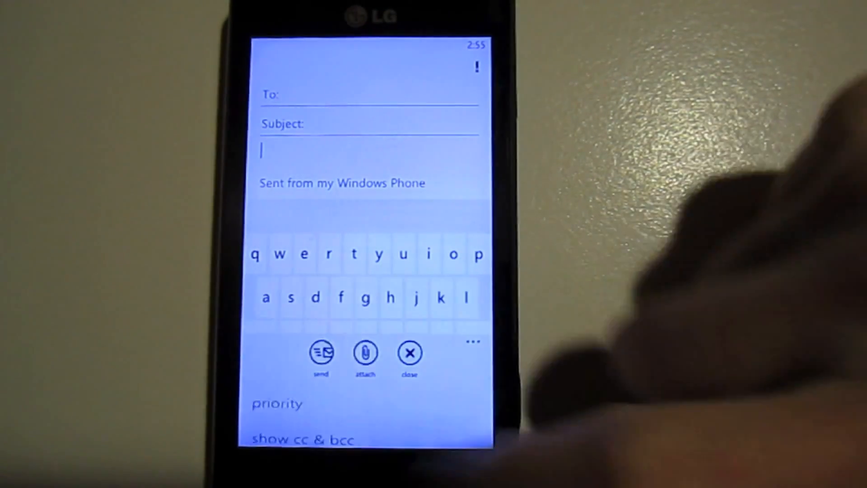
click(303, 438)
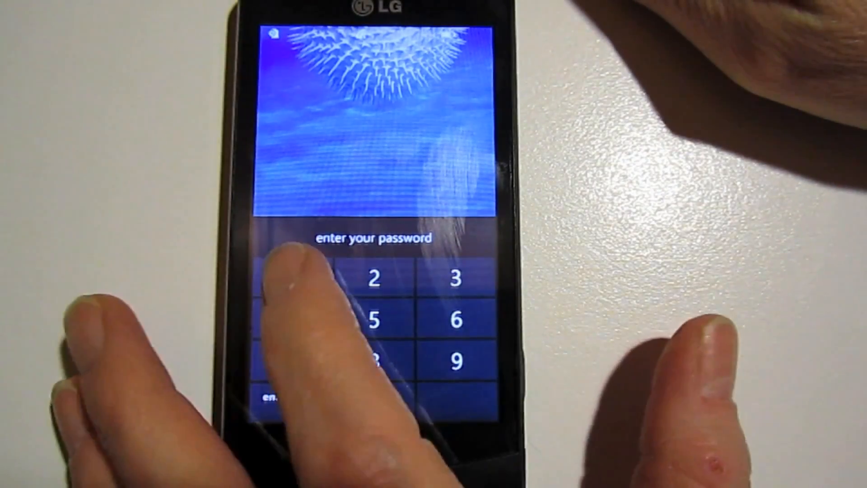
Enter the unlock passcode and scroll through the Start screen tiles.
click(291, 320)
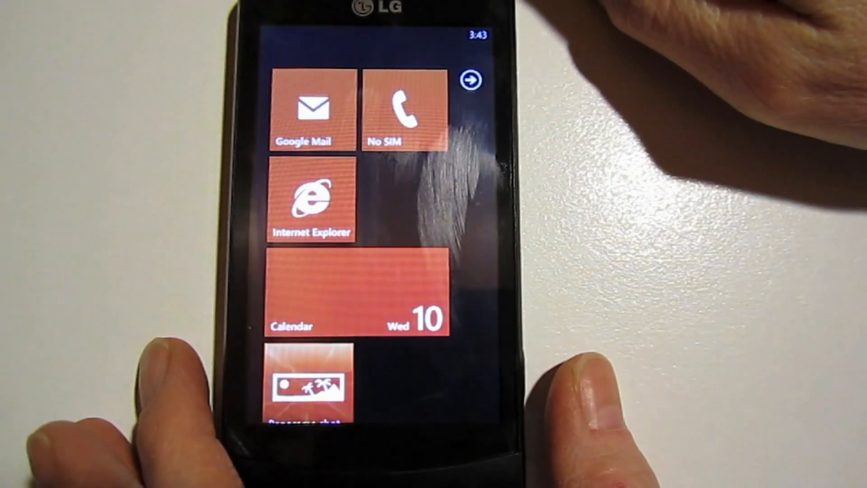
scroll(down, 3)
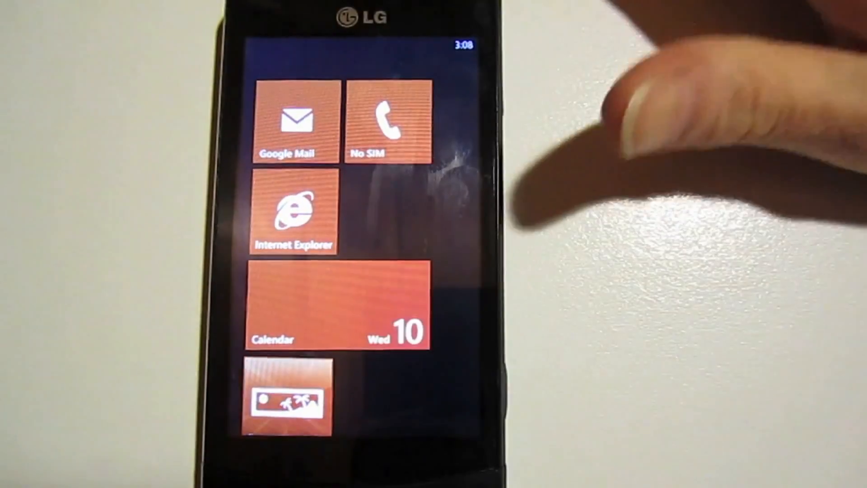
Open Calendar's settings showing the Windows Live calendar on and coloured brown.
click(337, 307)
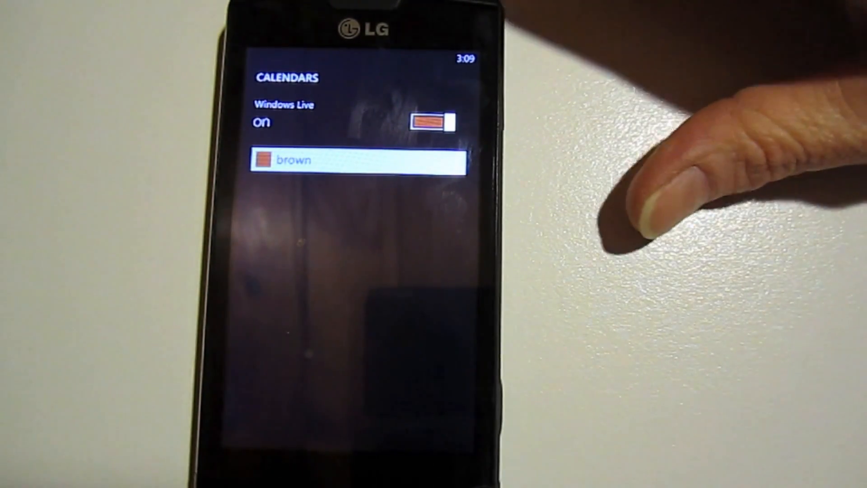
Toggle the Windows Live calendar off and on, then pick a new colour for it.
click(430, 123)
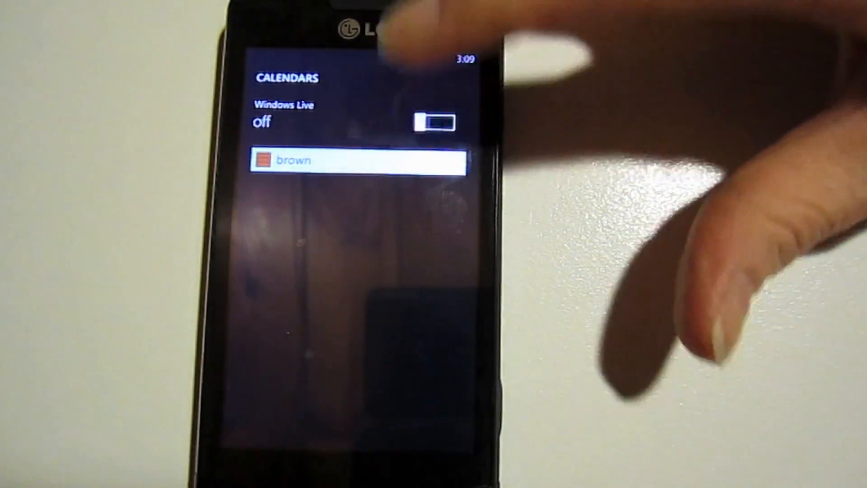
click(434, 121)
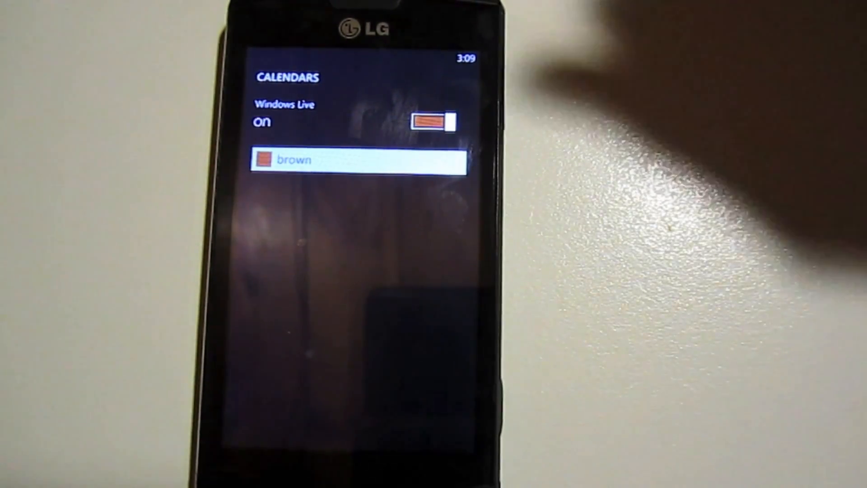
click(357, 161)
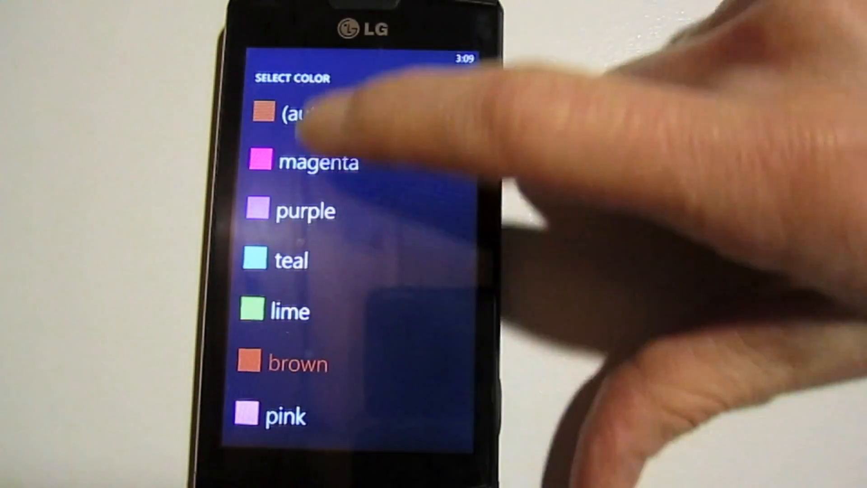
scroll(down, 3)
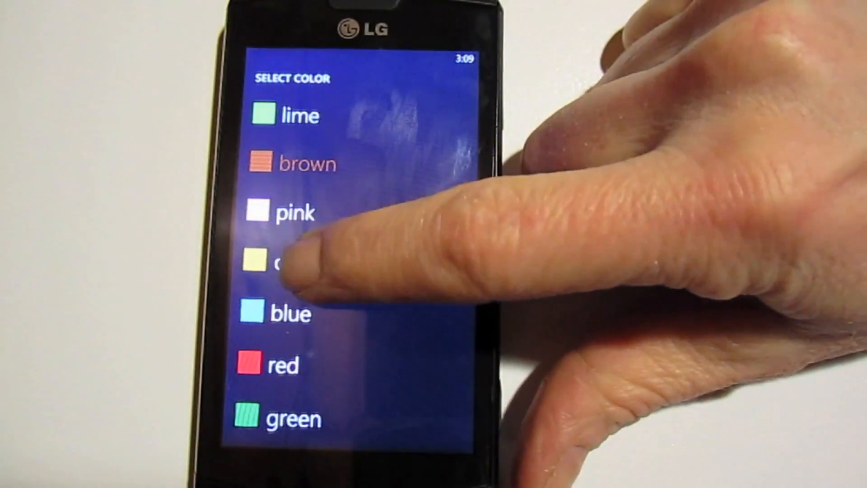
click(271, 263)
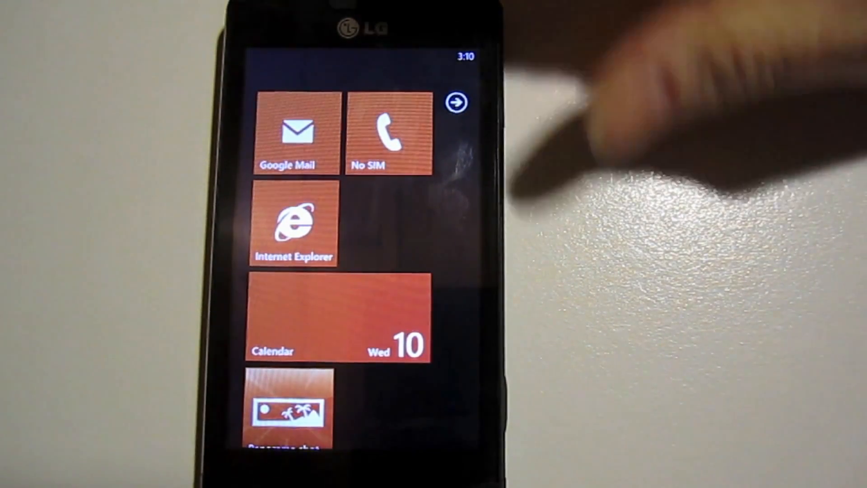
Scroll the Start screen tiles to reach the People hub.
scroll(down, 3)
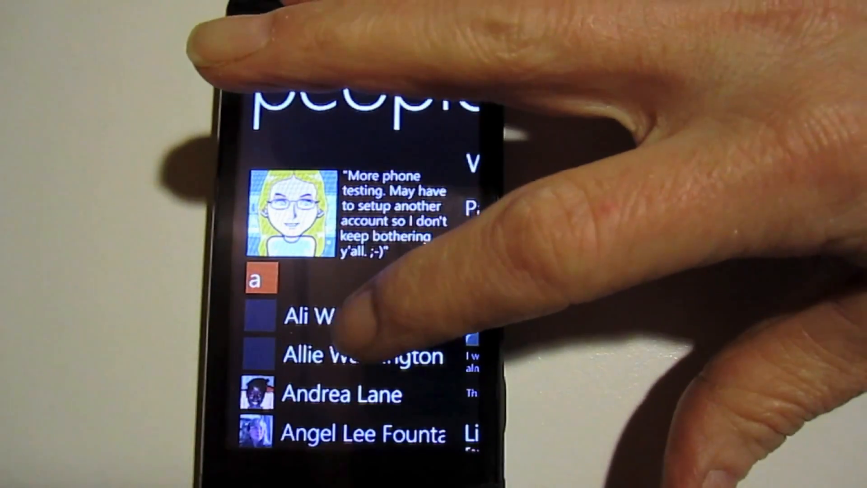
Open a contact and choose '08 Beam' as its ringtone.
click(314, 317)
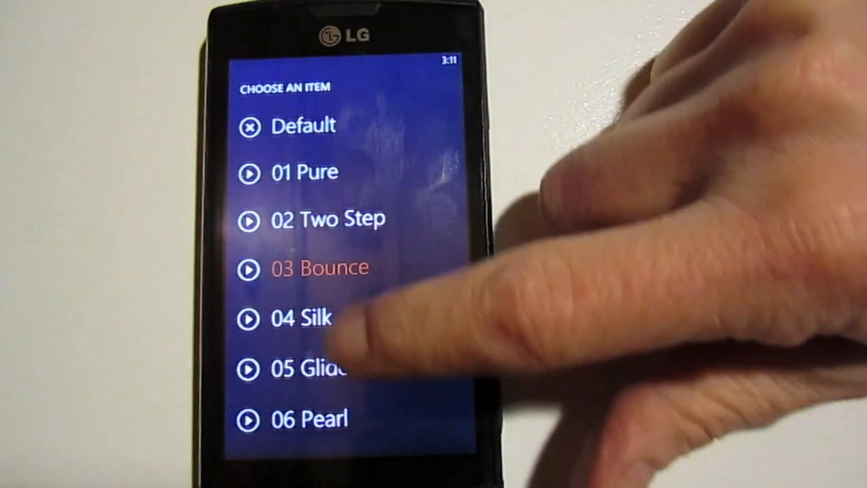
scroll(down, 3)
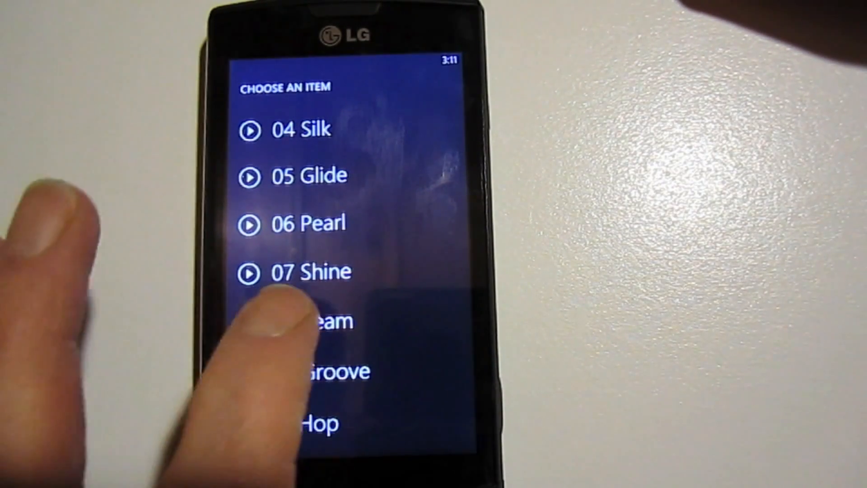
click(310, 320)
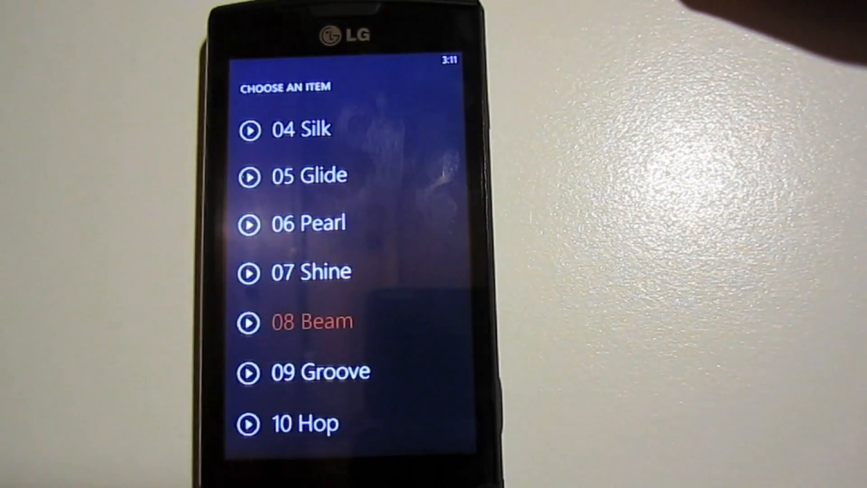
click(310, 321)
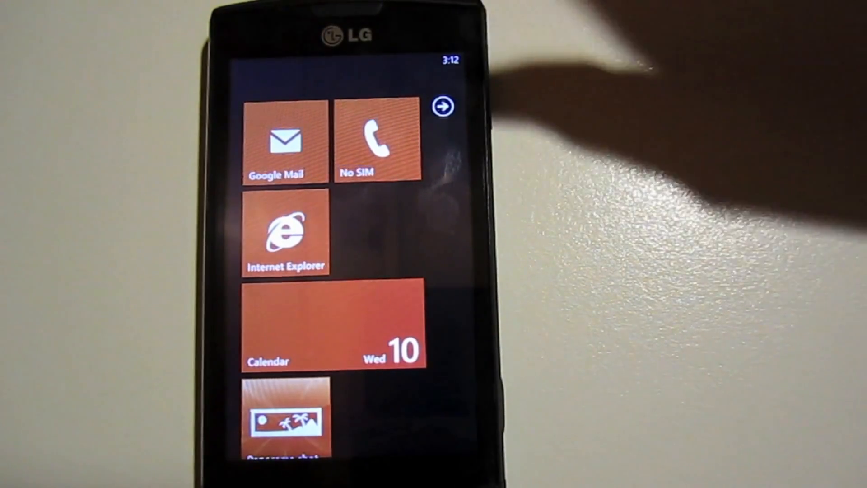
Bring up a photo's options in album 7 and choose share...
scroll(down, 3)
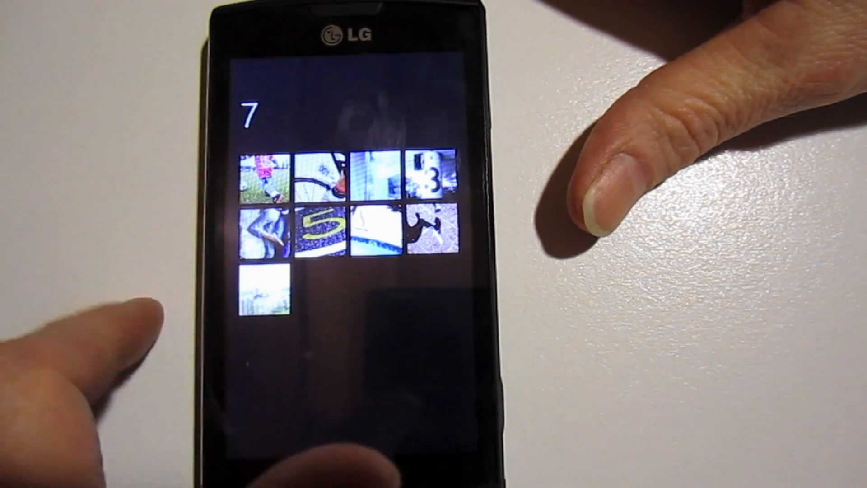
click(321, 227)
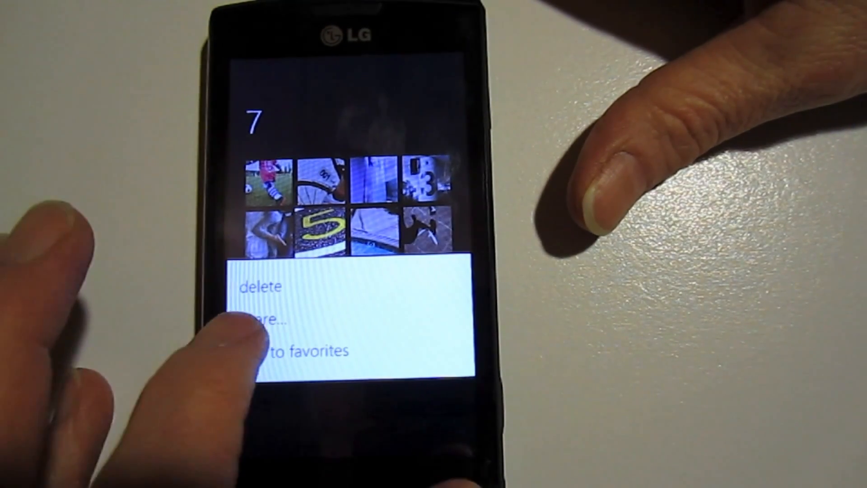
click(265, 321)
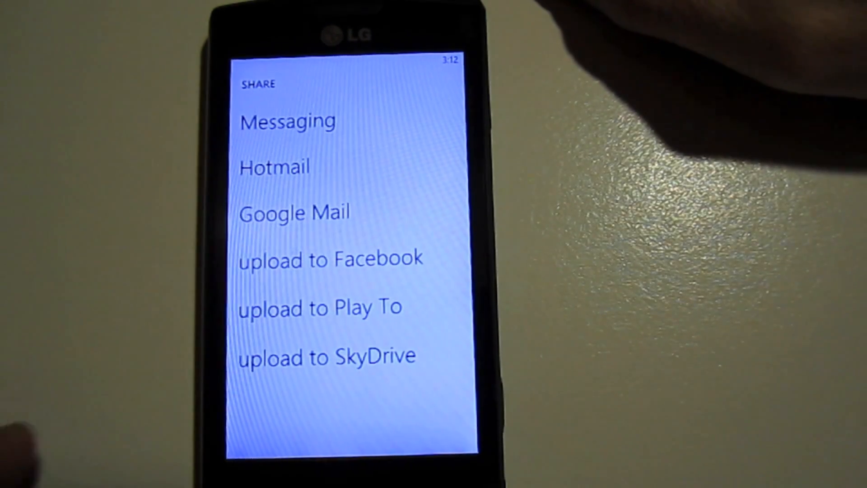
Upload the photo to SkyDrive.
click(326, 356)
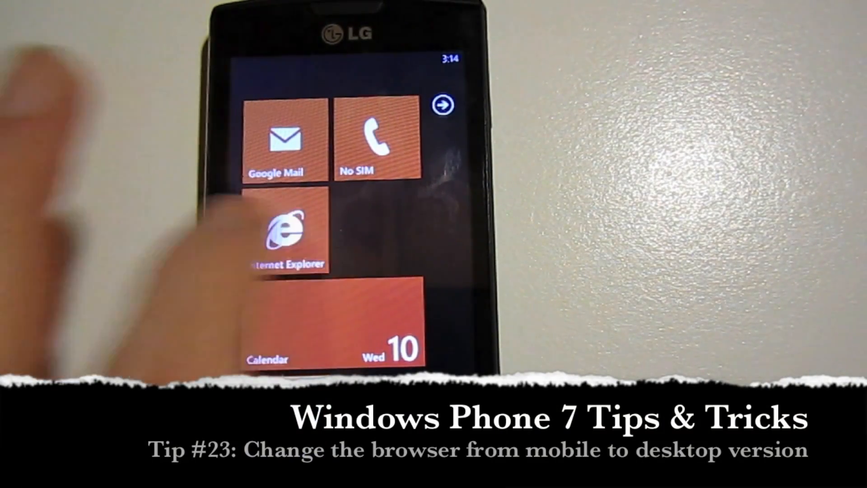
Launch Internet Explorer and set Website preference to desktop version in its settings.
click(286, 230)
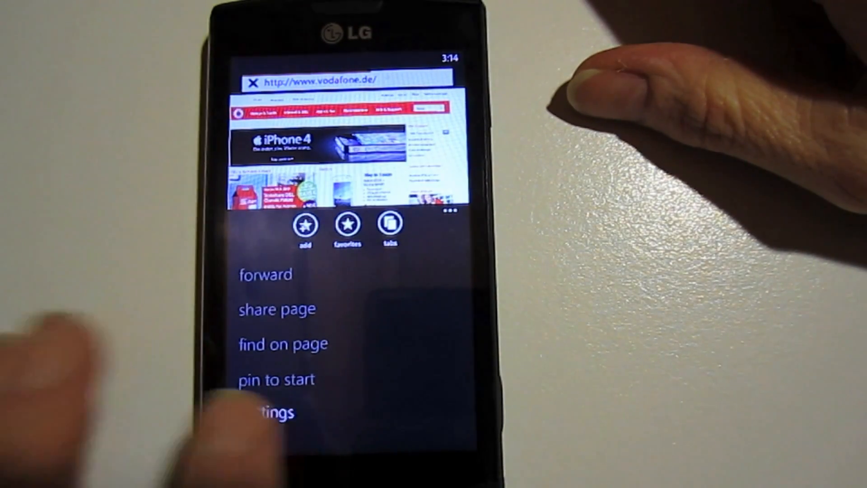
click(268, 411)
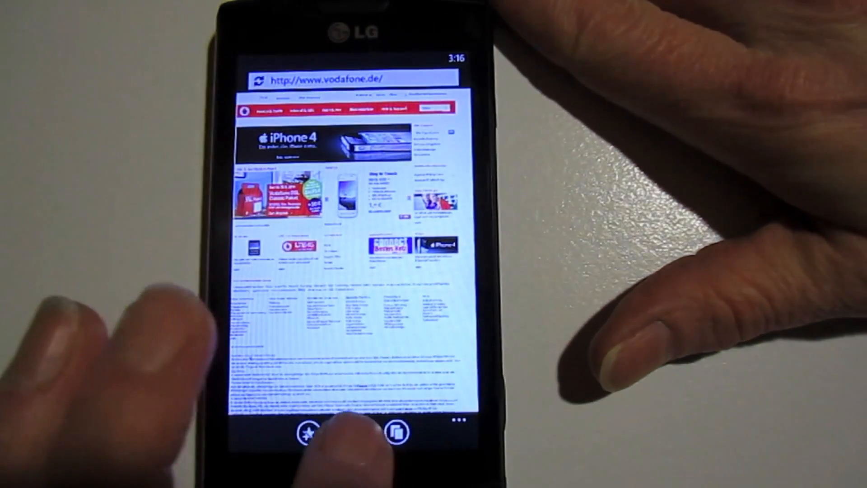
Save the vodafone.de page as a favorite.
click(309, 431)
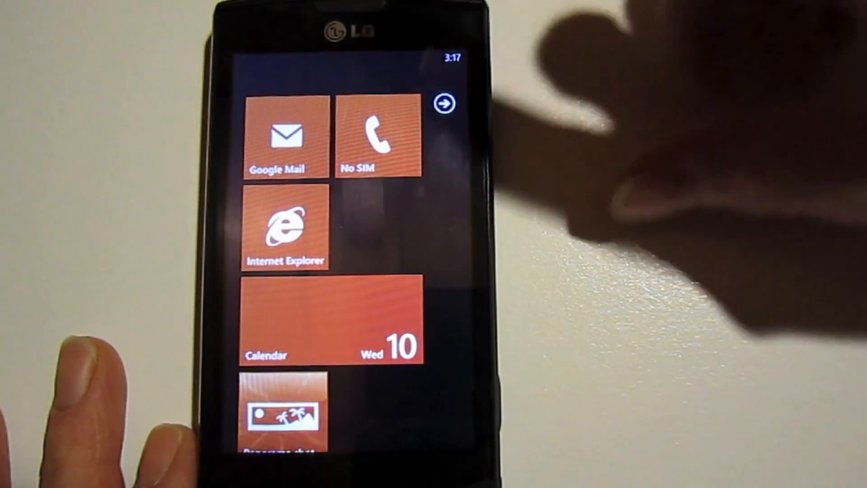
Reach Settings from the app list to start changing the lock screen wallpaper.
click(443, 104)
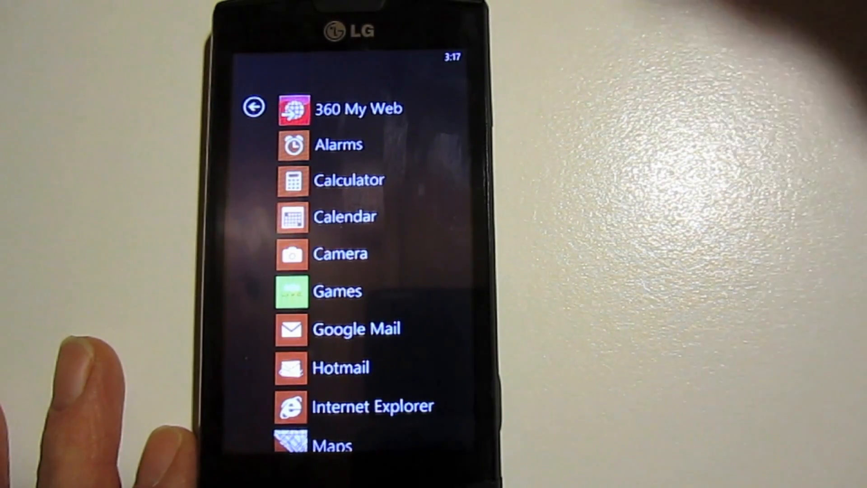
scroll(down, 3)
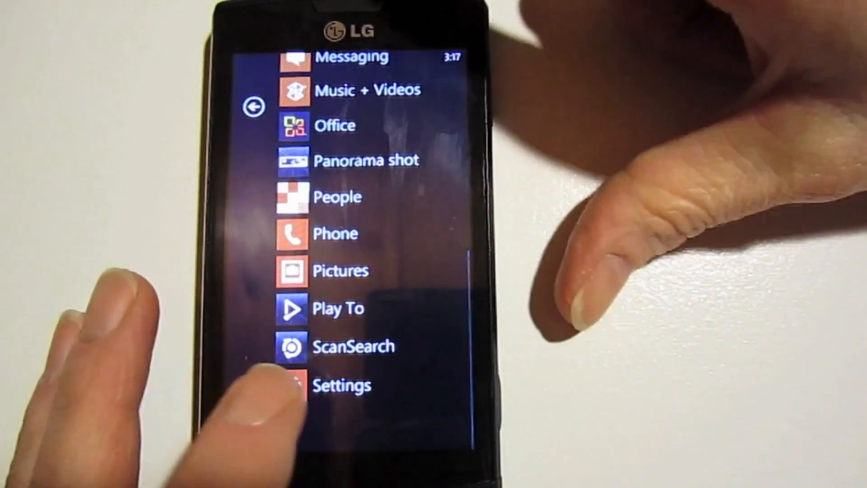
click(341, 384)
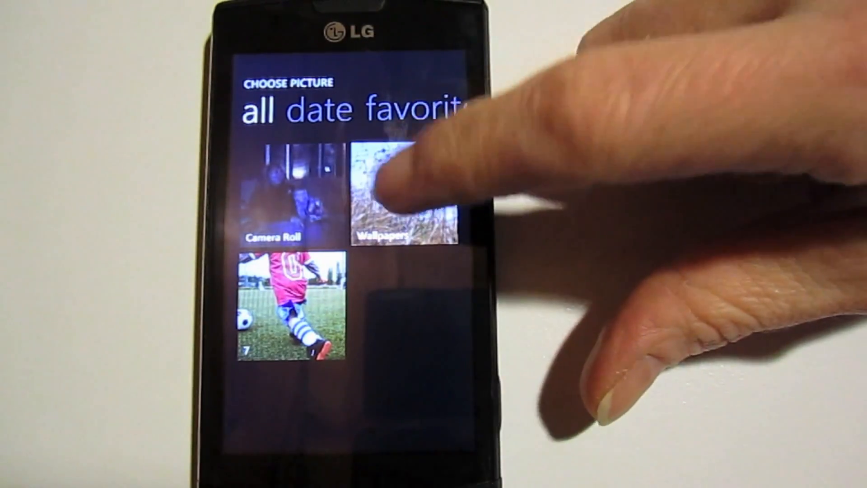
Choose the puffer fish from the Wallpapers album and confirm it as the lock screen image.
click(407, 194)
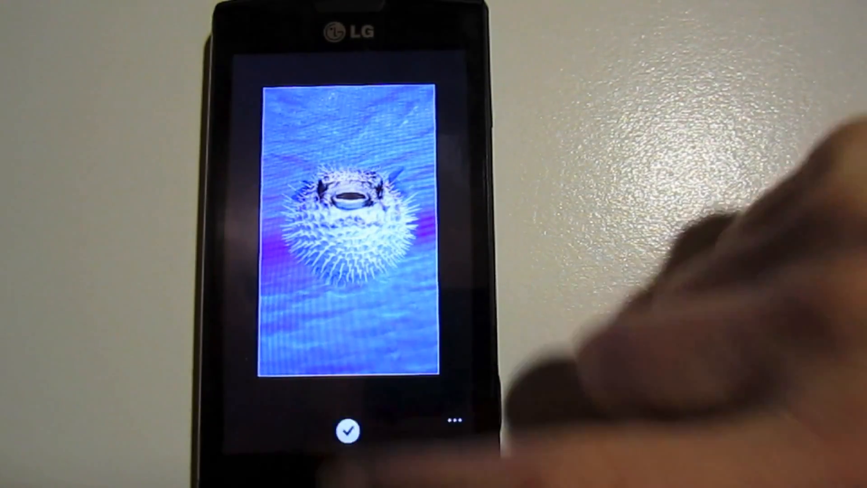
click(342, 429)
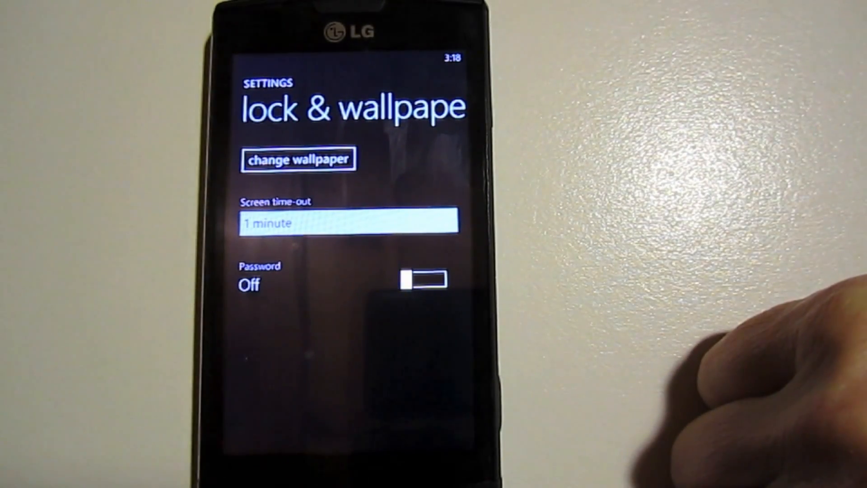